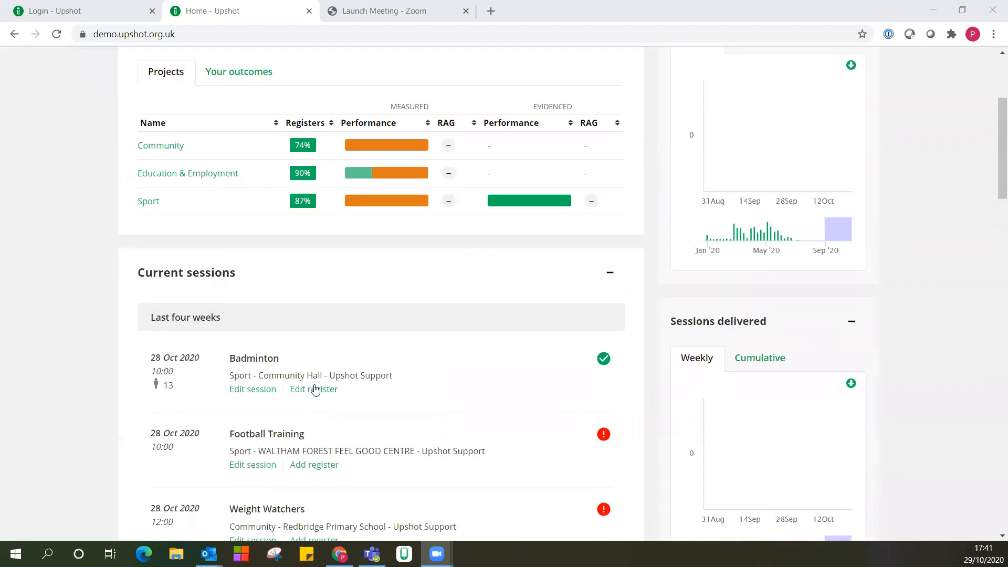
mouse_move(249, 418)
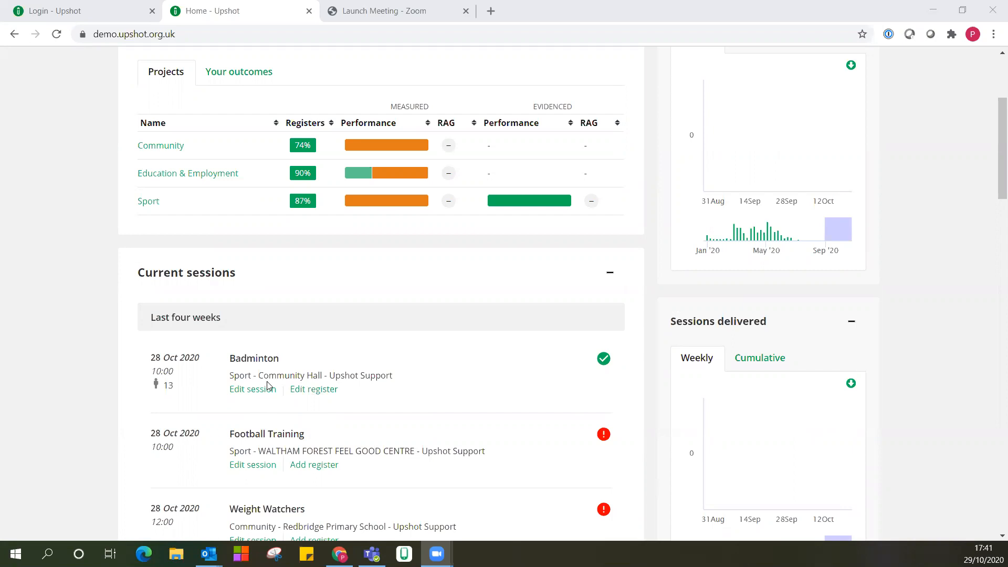
mouse_move(324, 438)
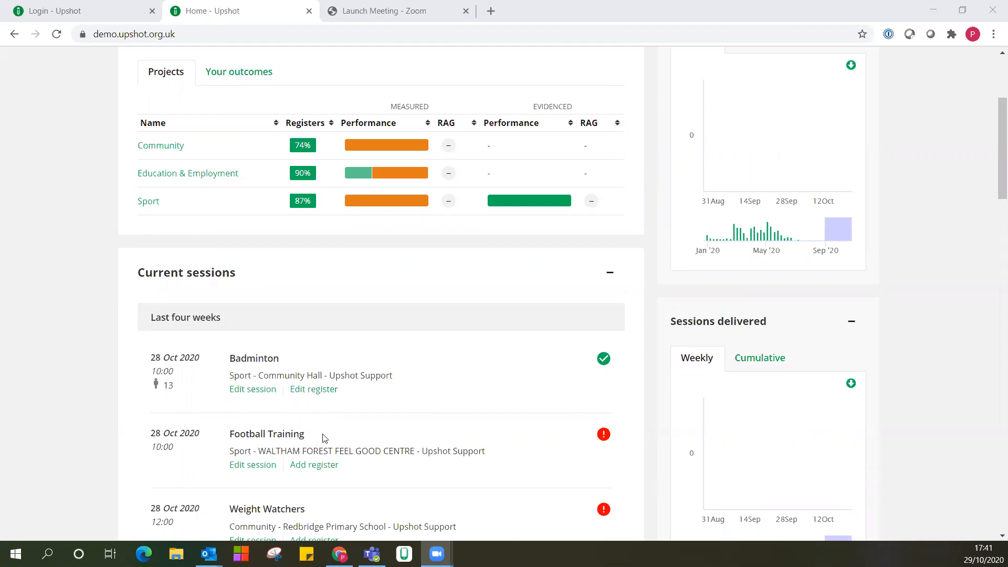
mouse_move(347, 426)
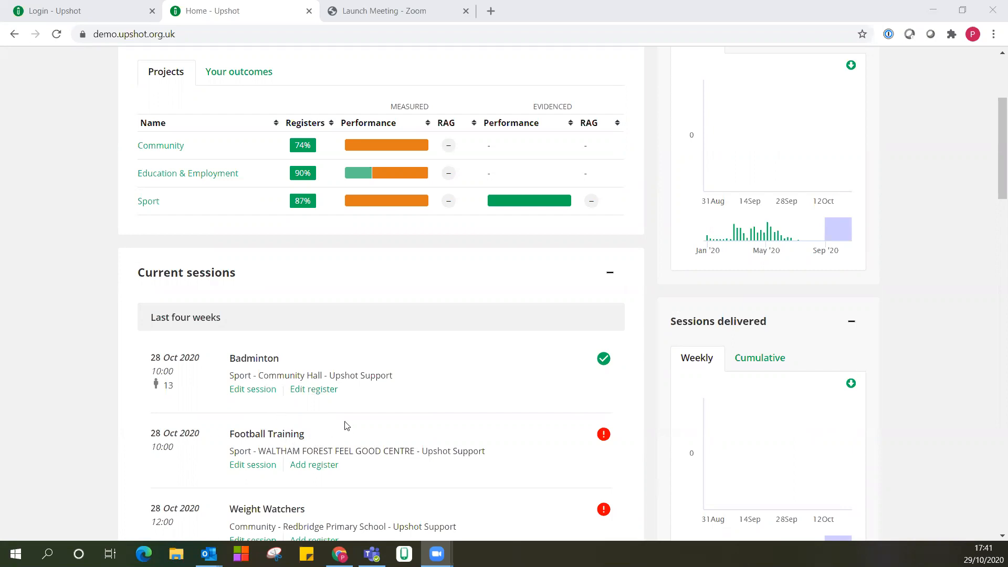
mouse_move(253, 389)
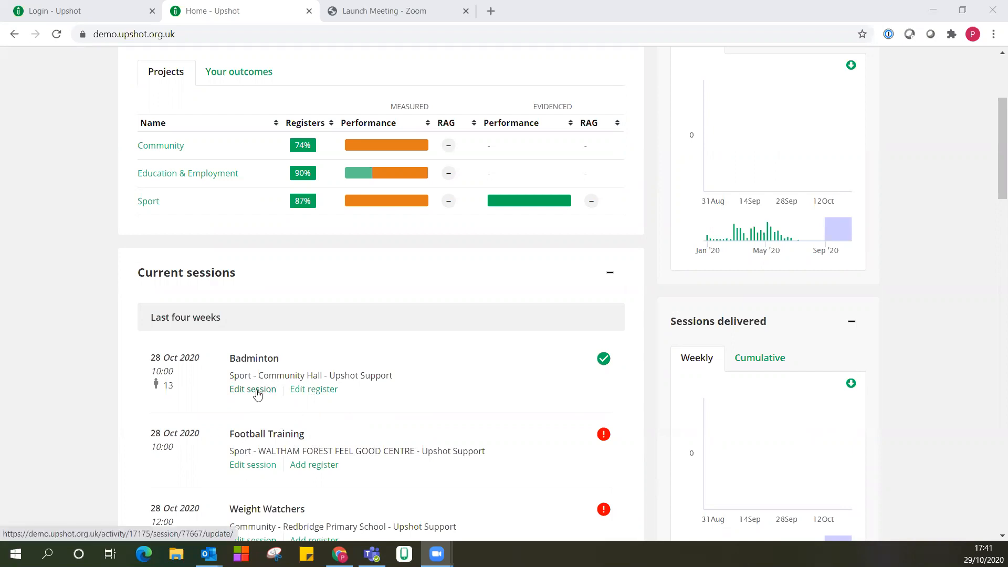
Step: Open the 28 Oct 2020 Badminton session for editing and show the Admin menu
click(253, 389)
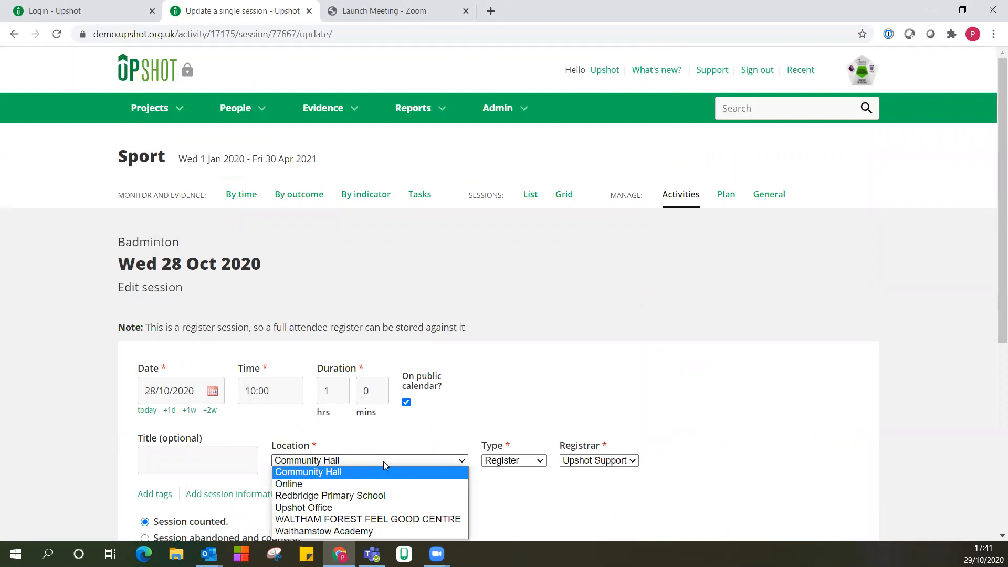
click(498, 109)
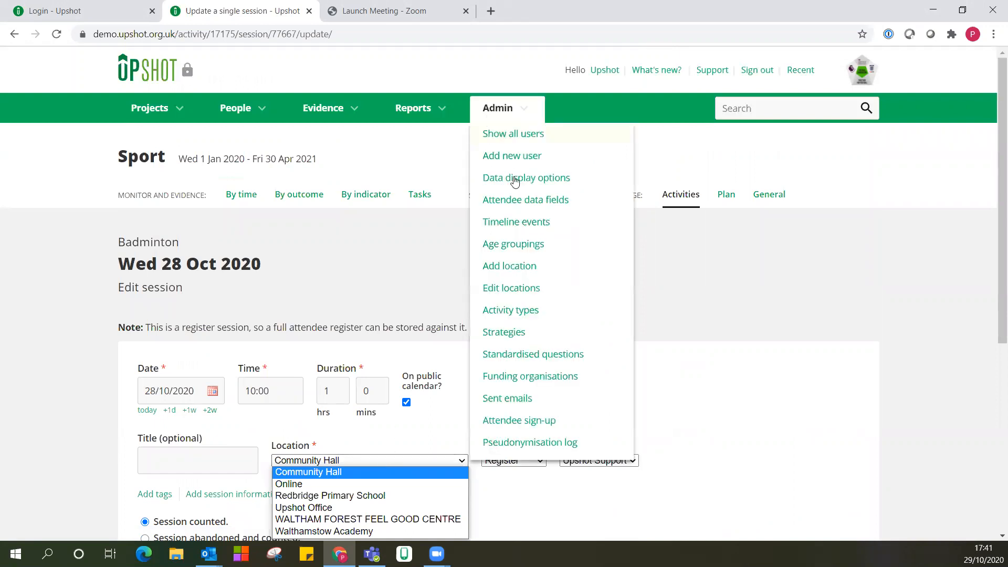
Step: Choose Add location, select 'Enter a new location.', and scroll to the address fields
click(509, 265)
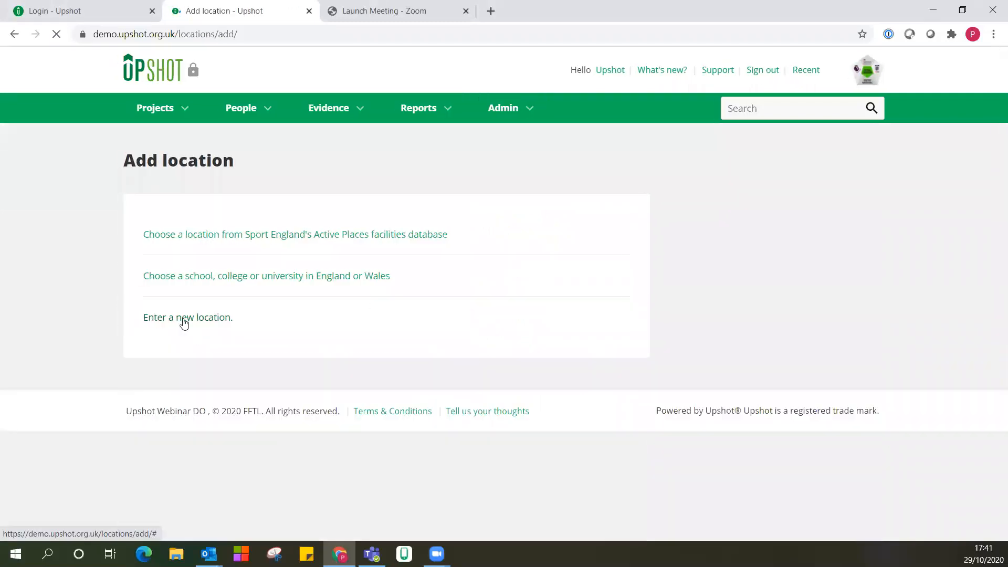
click(187, 318)
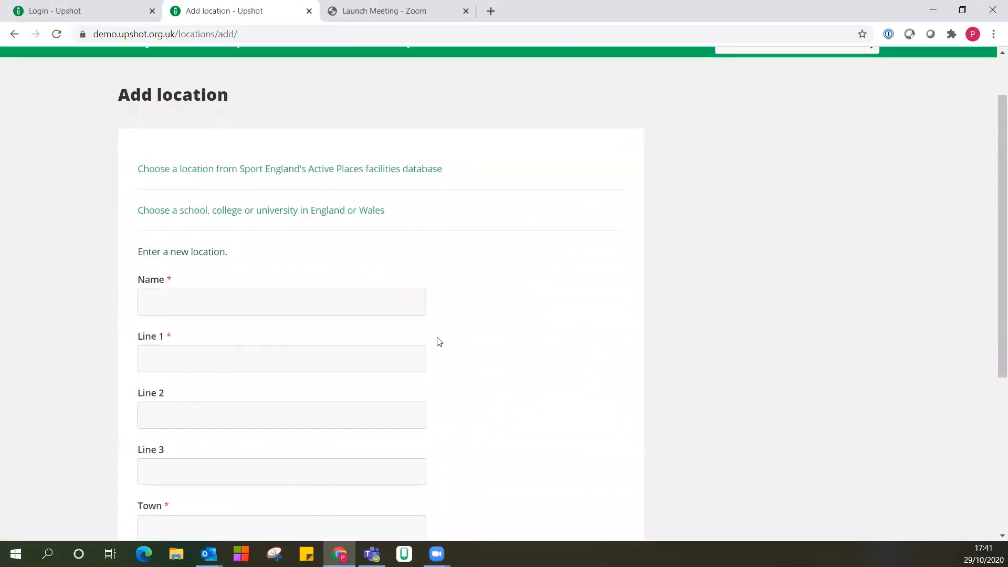
scroll(down, 3)
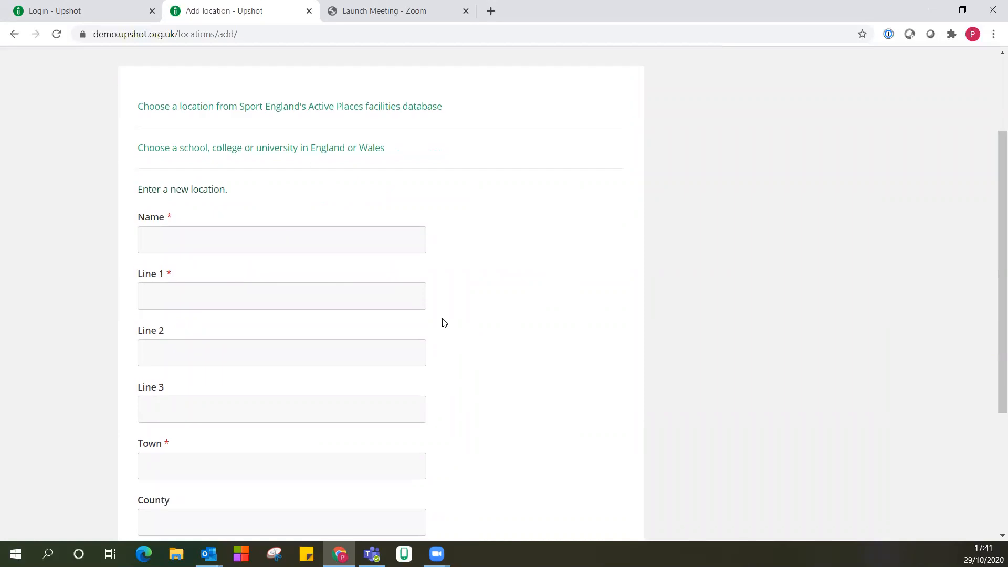
scroll(down, 3)
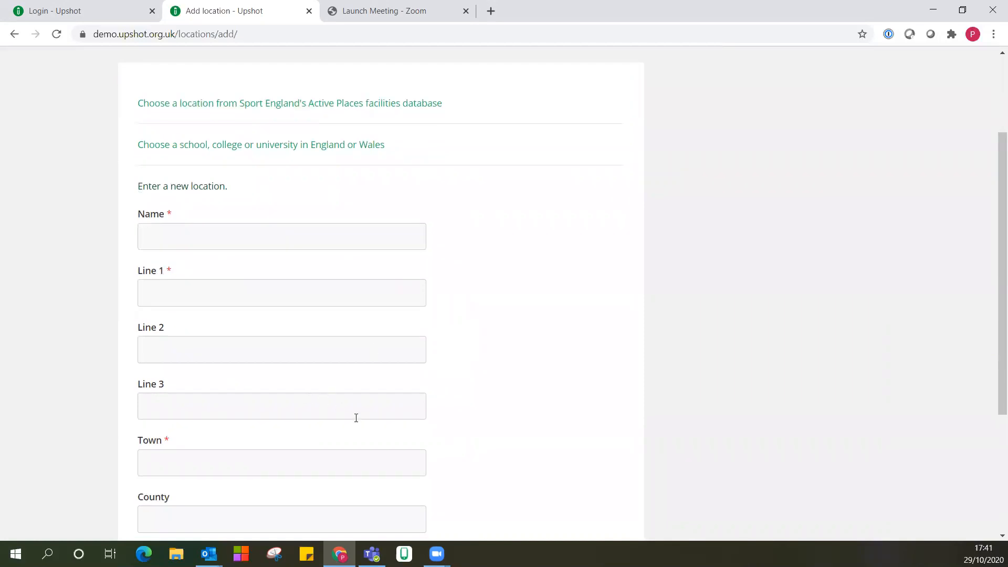
mouse_move(429, 398)
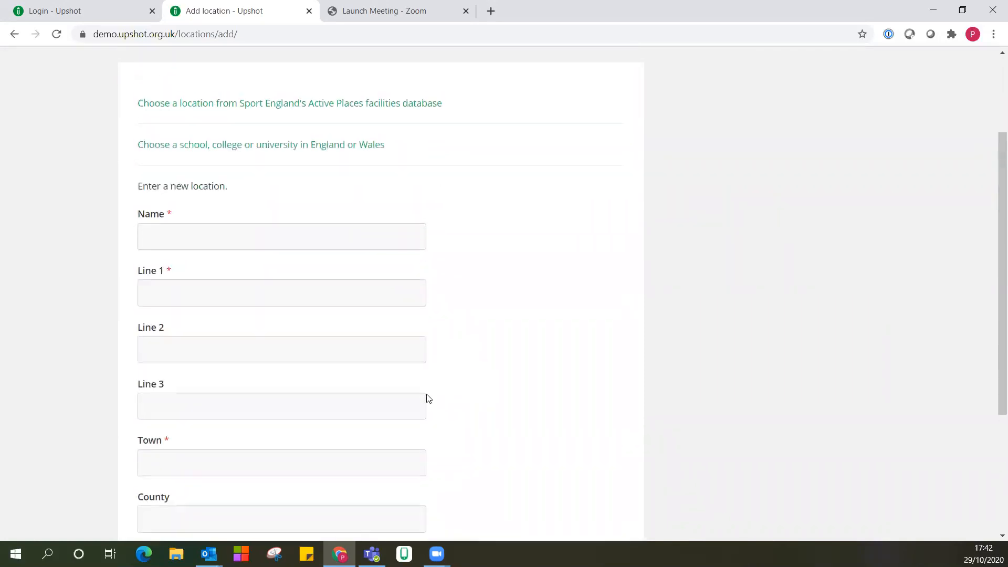